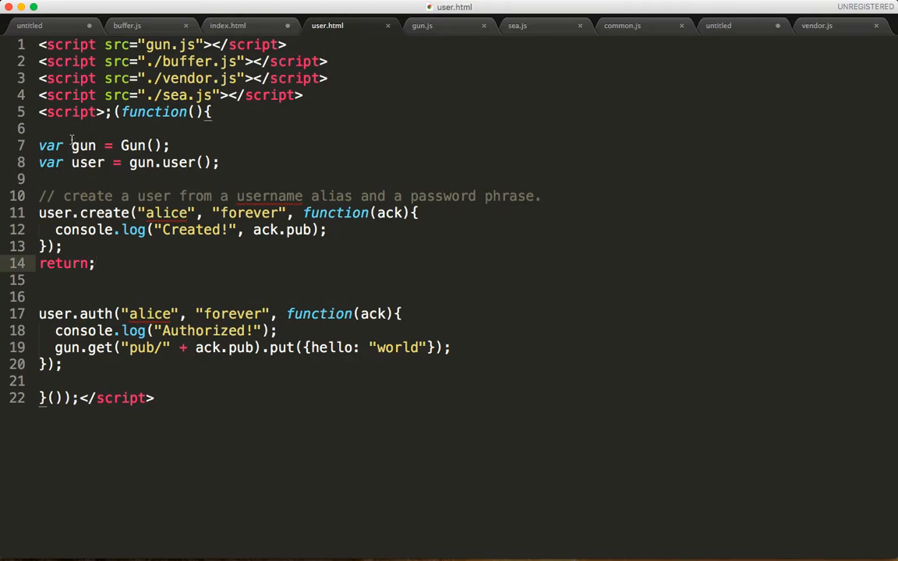
Step: Highlight gun and the alice alias, then wrap the user.create block in /* */ comments
double_click(133, 146)
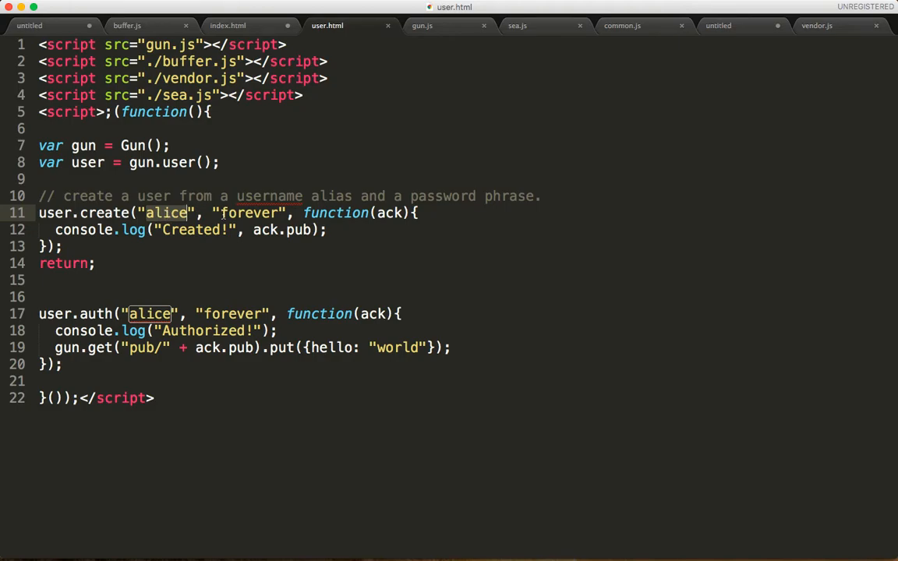
double_click(248, 213)
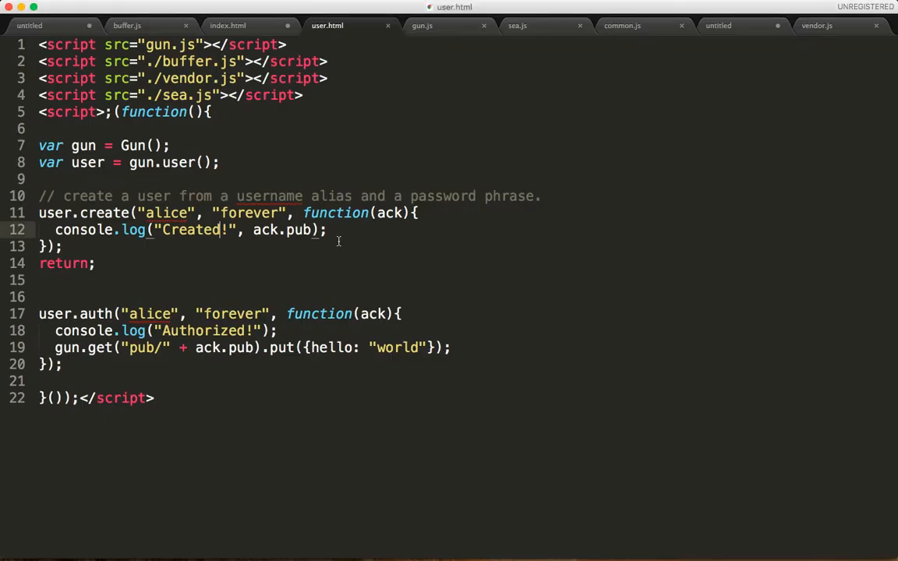
type("/*")
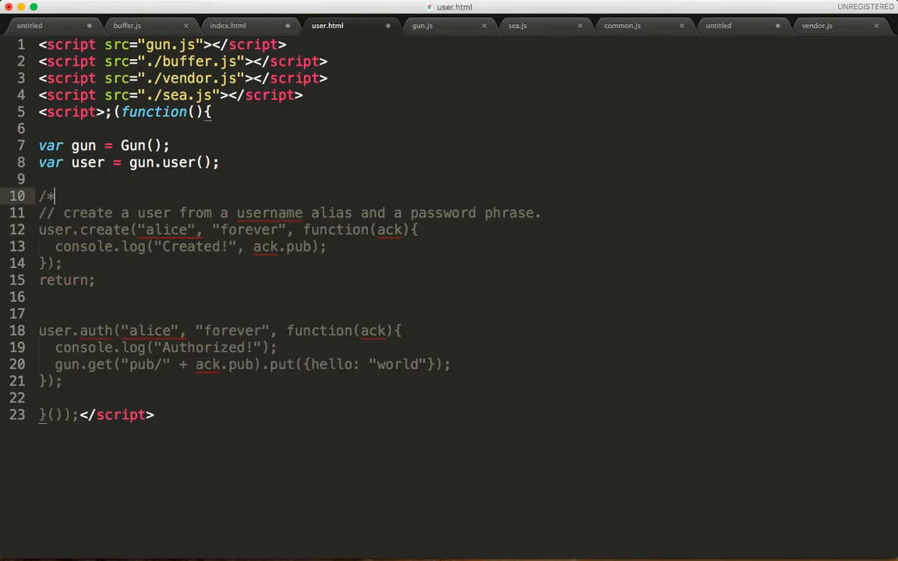
type("*/")
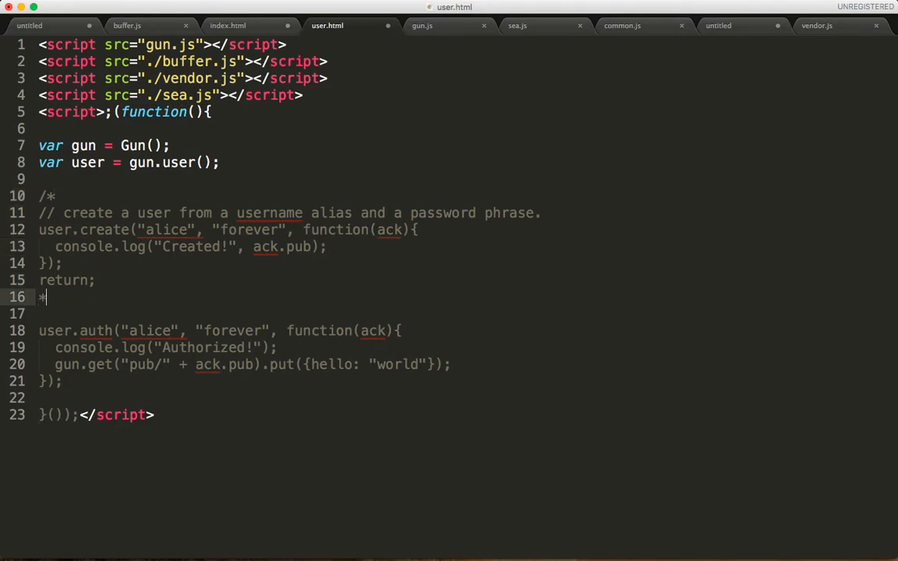
type("/")
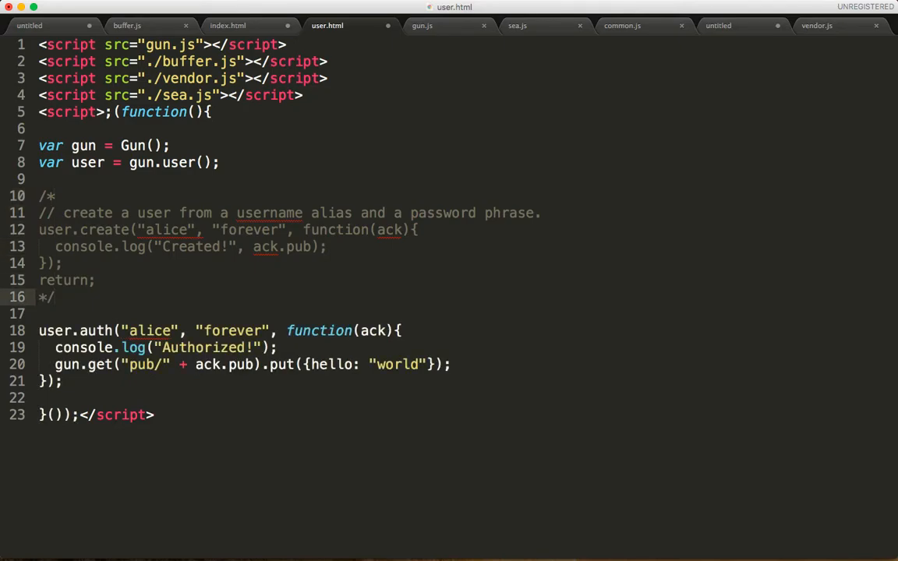
Step: Highlight the alice alias in the login call and the public-key path being written
double_click(97, 331)
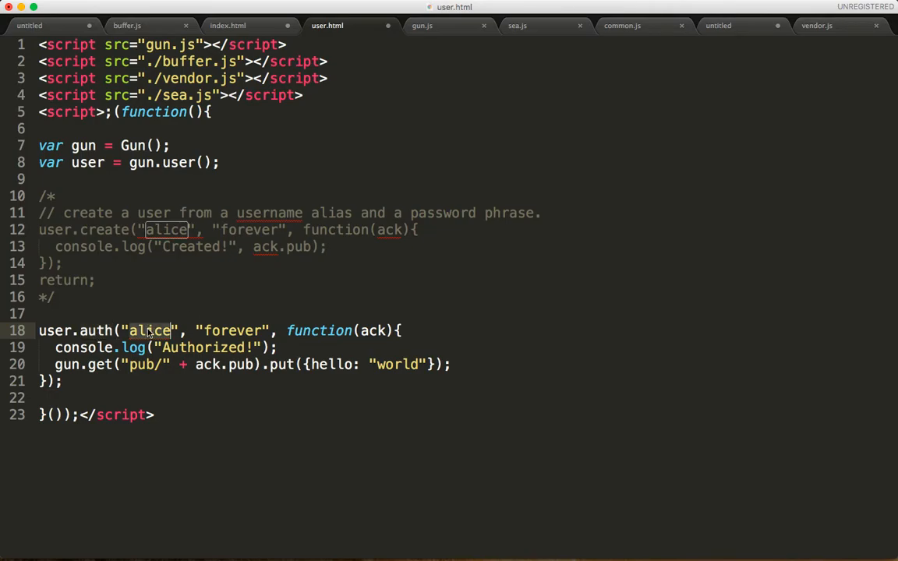
double_click(232, 331)
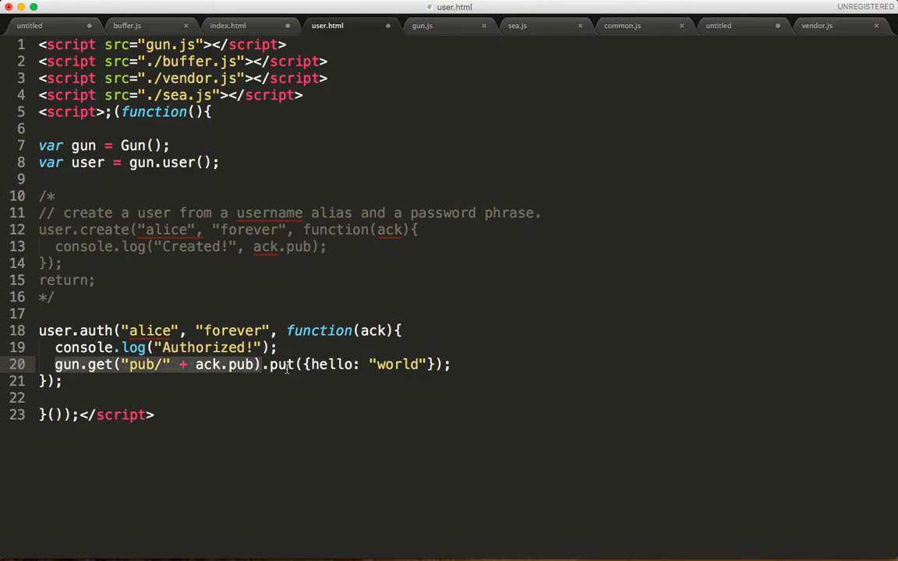
double_click(396, 364)
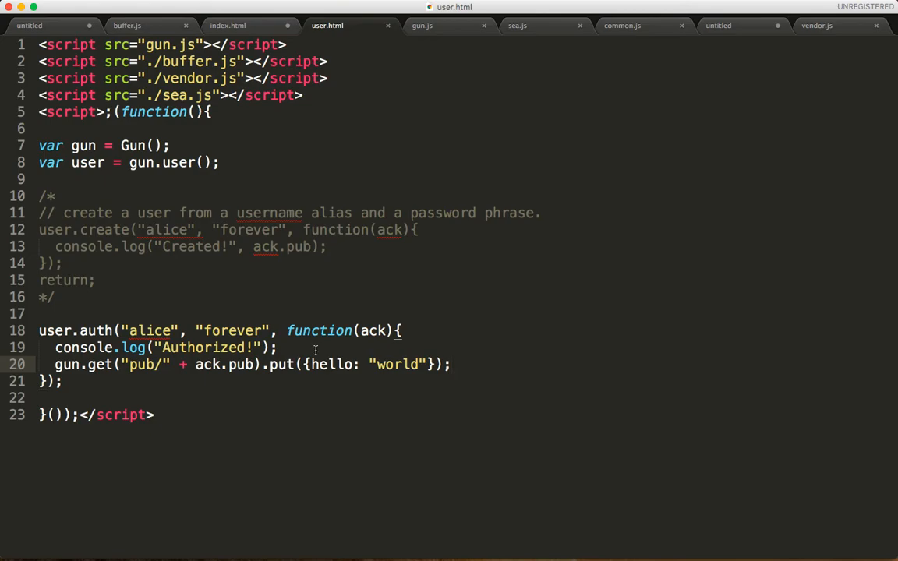
mouse_move(380, 364)
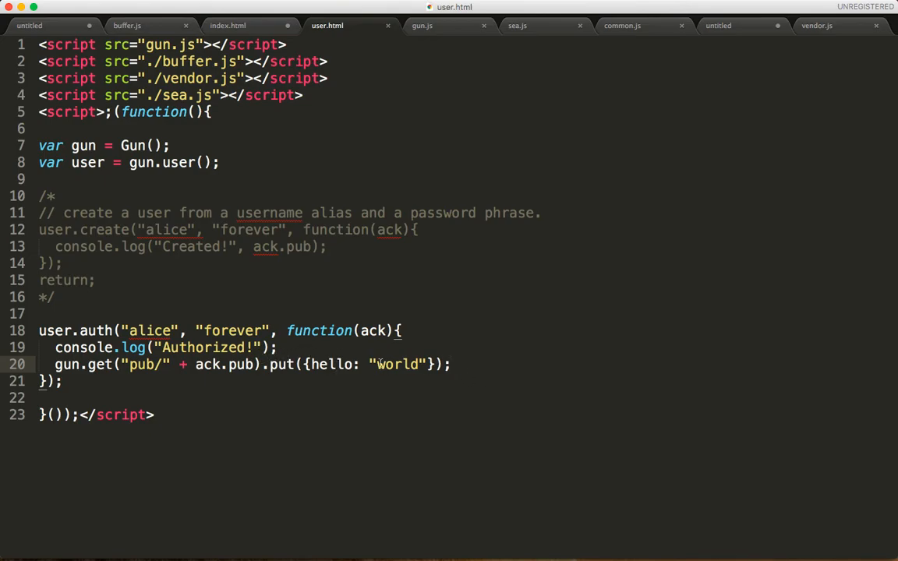
mouse_move(314, 355)
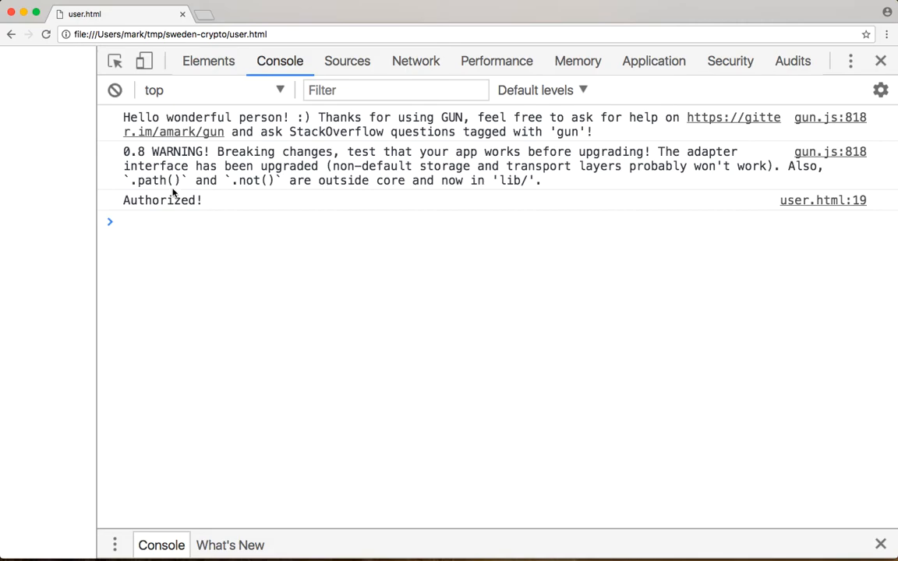
mouse_move(209, 274)
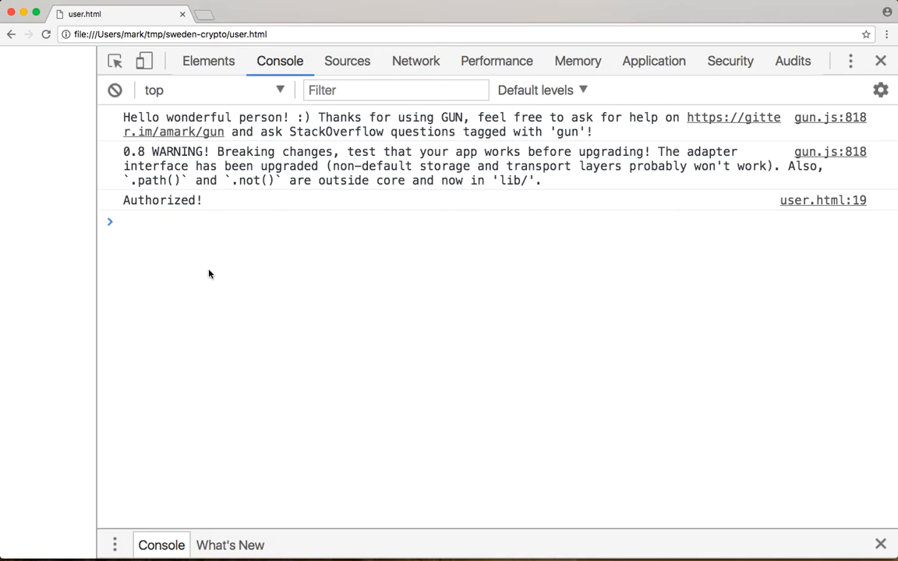
Step: Run Gun.obj.ify(localStorage['gun/']); in the console and expand the returned stored data
type("Gun.obj.ify(localStorage['gun/']);")
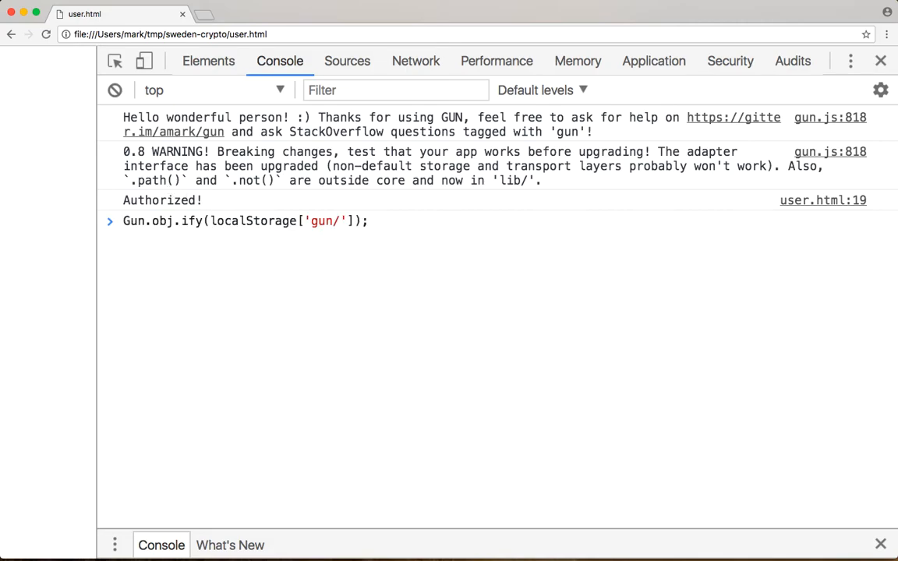
key("Enter")
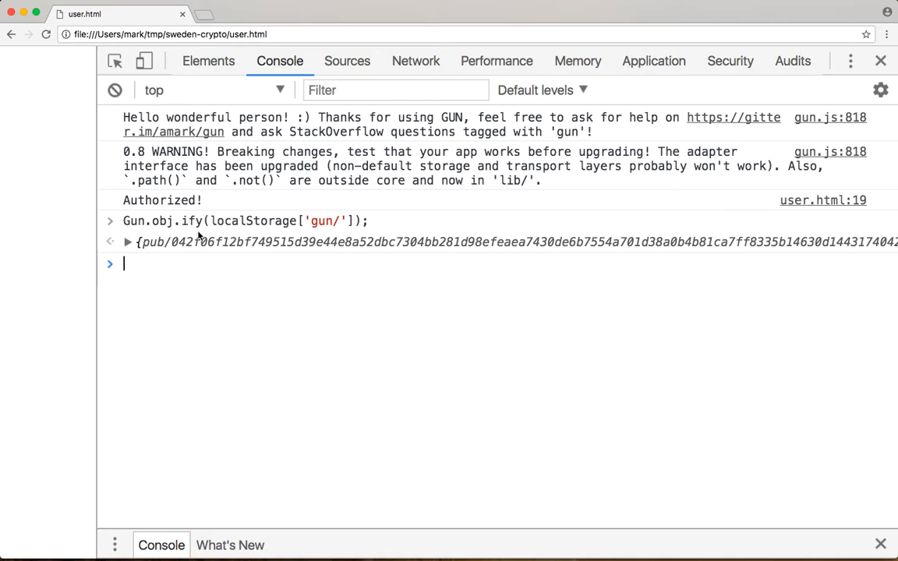
left_click(127, 242)
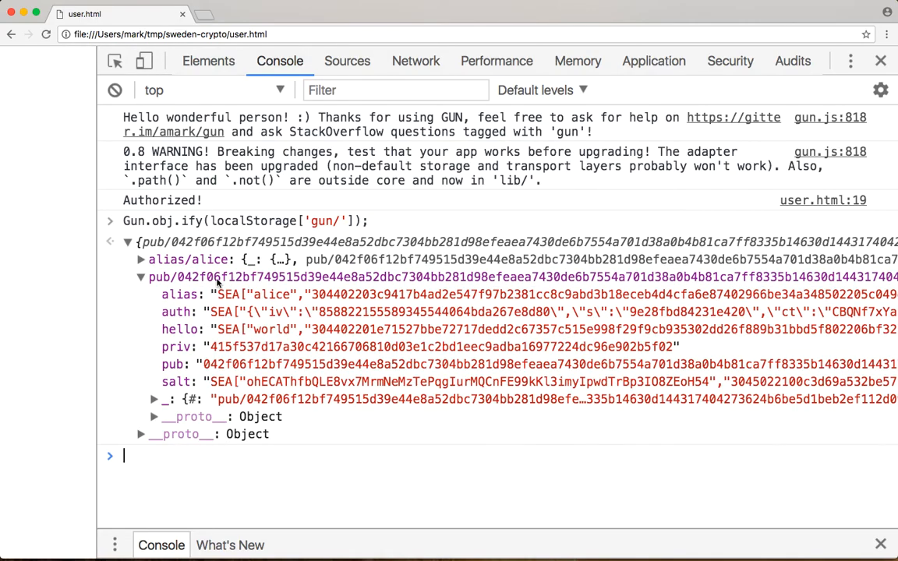
mouse_move(218, 334)
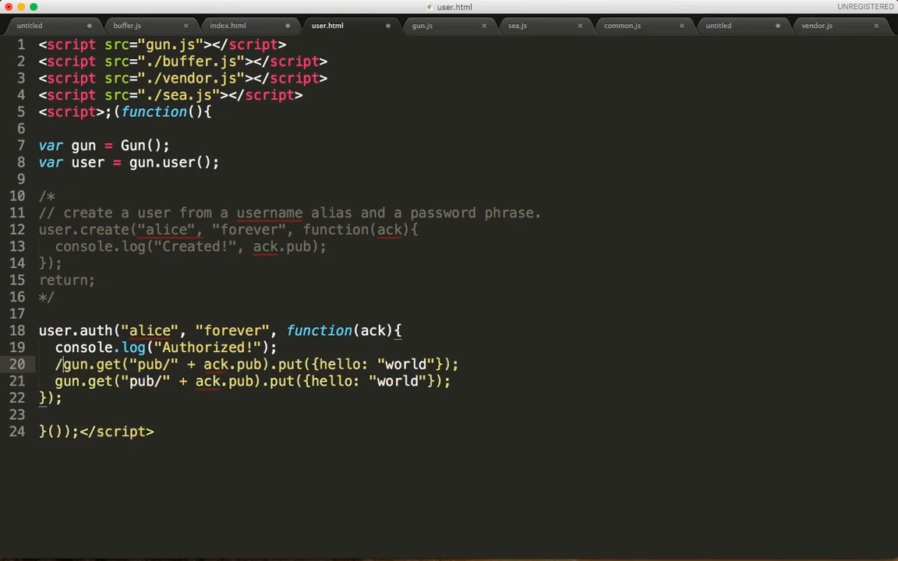
Step: Comment out the put line with // and log "READ:" with val and key when reading hello
type("/")
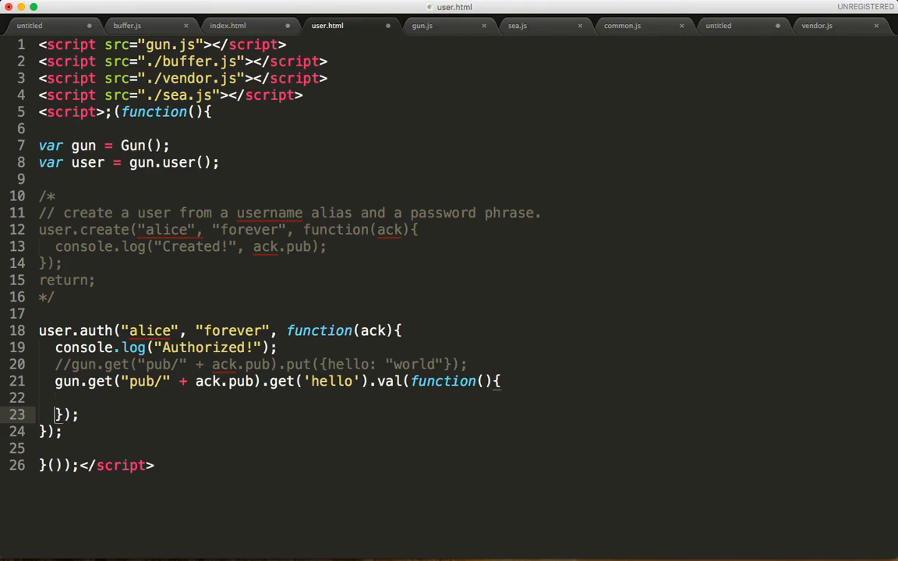
type("c")
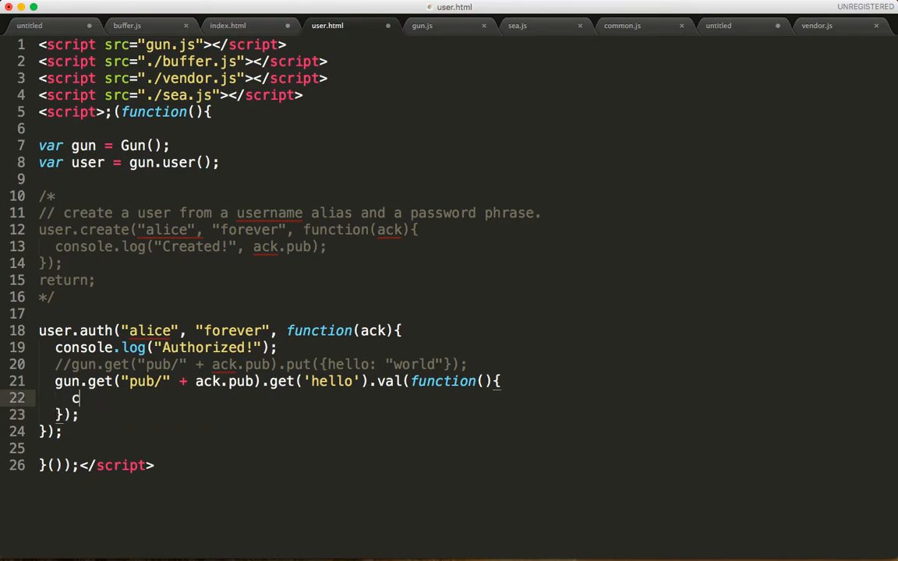
type("onsole.log(\"READ:\")")
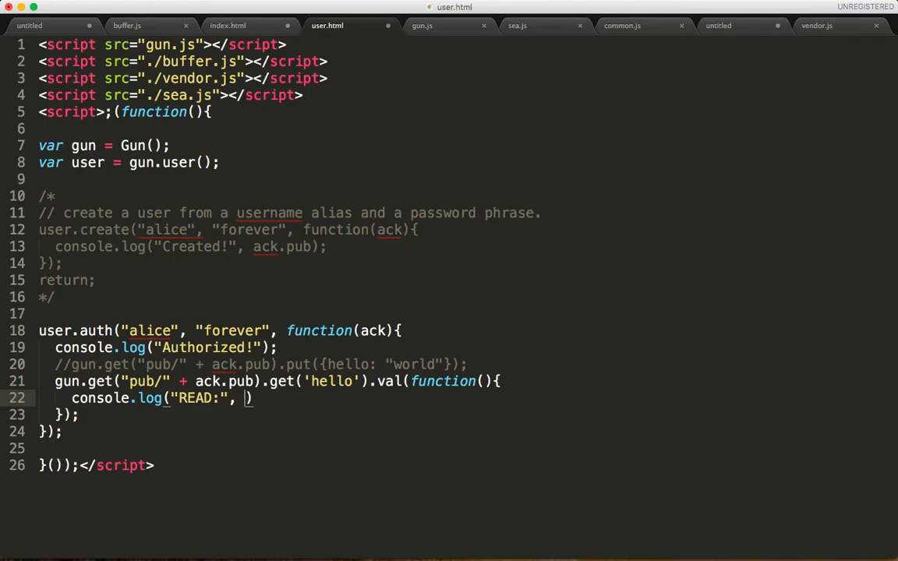
type("val, d")
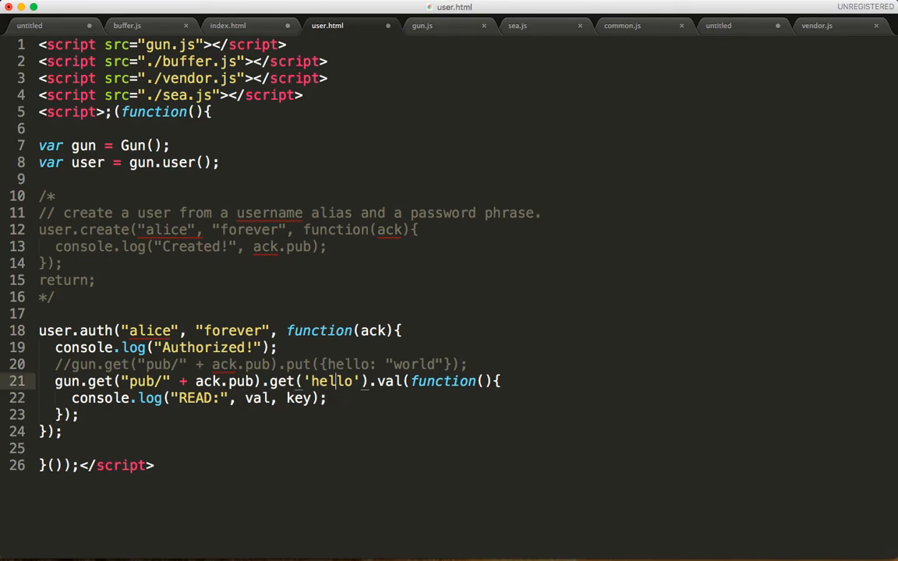
type("val,")
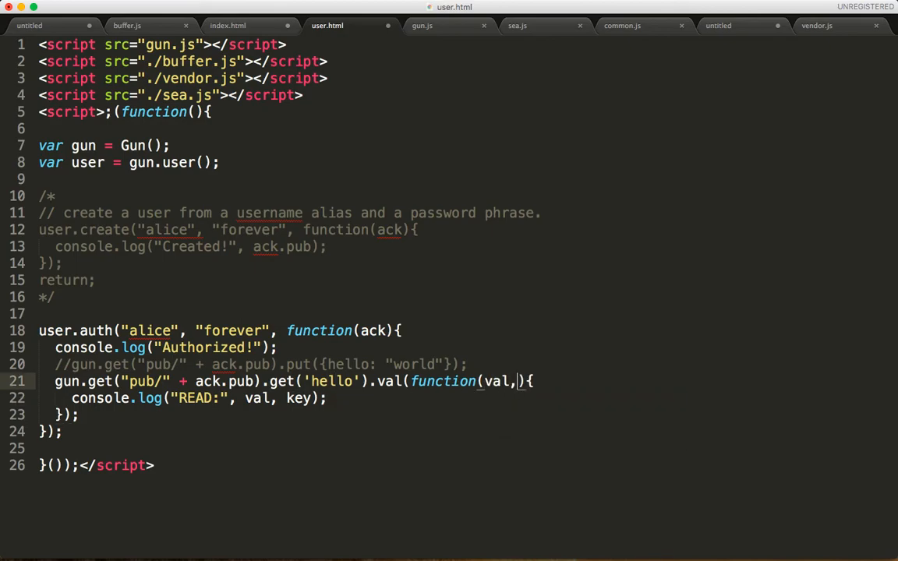
type("key")
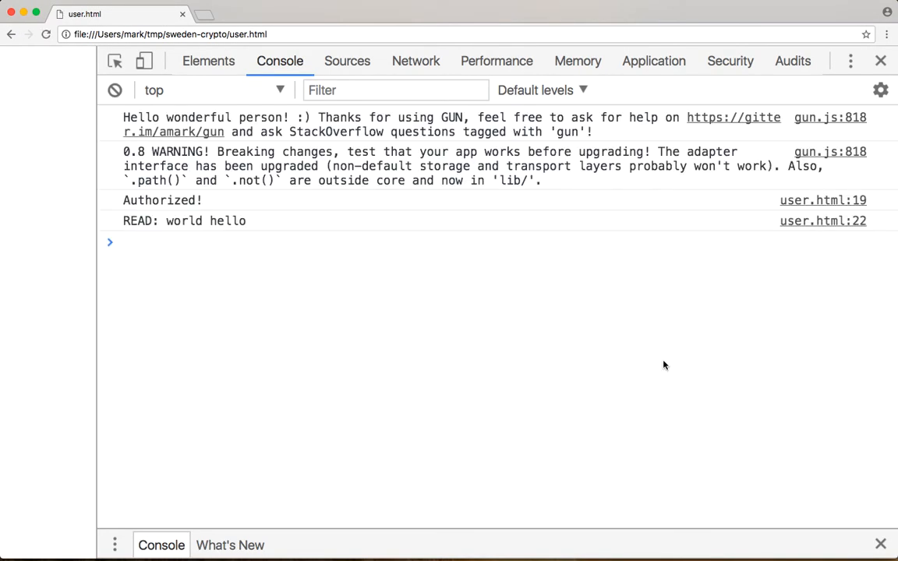
mouse_move(231, 226)
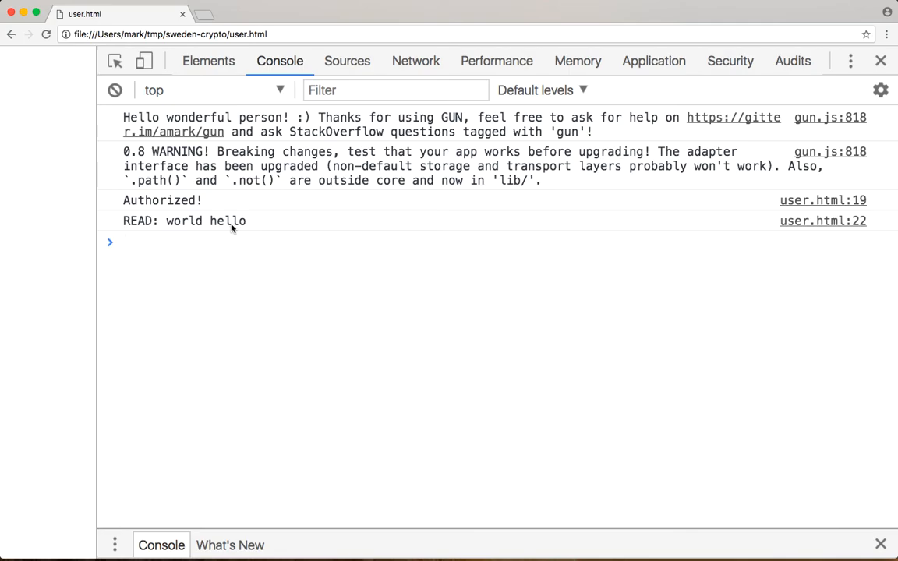
Step: Highlight the value 'world' in the console's READ output line
double_click(183, 221)
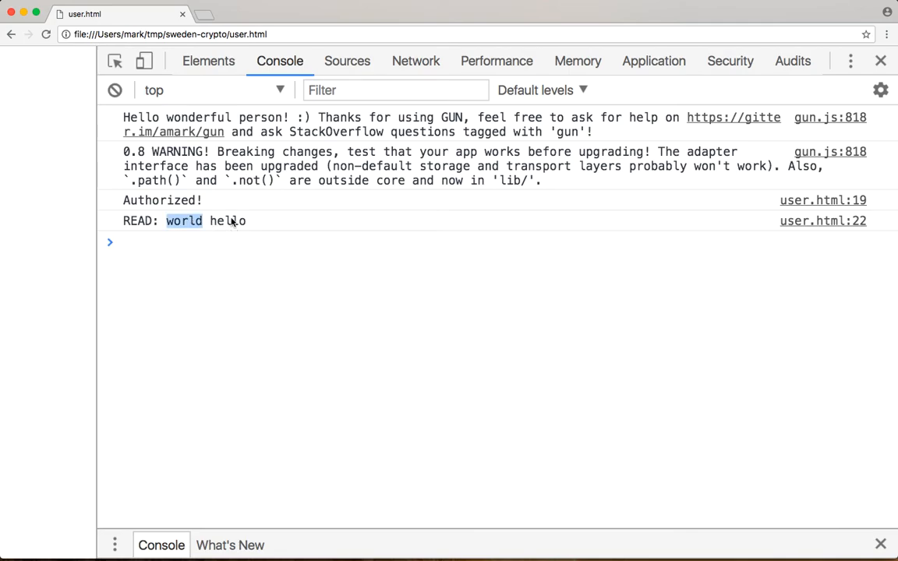